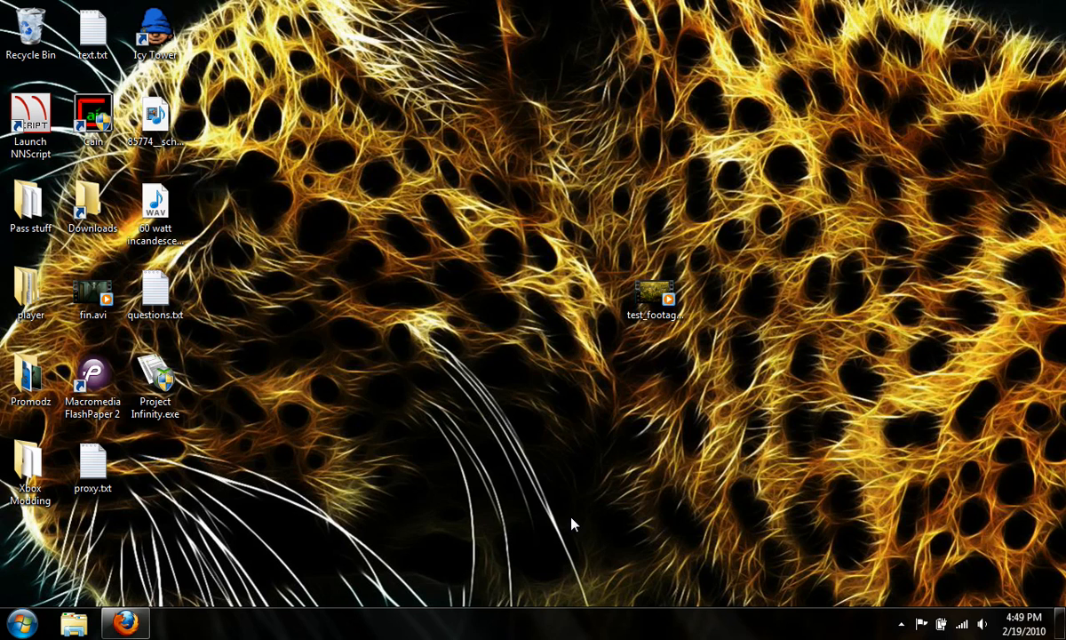
{"action": "mouse_move", "coordinate": [666, 529]}
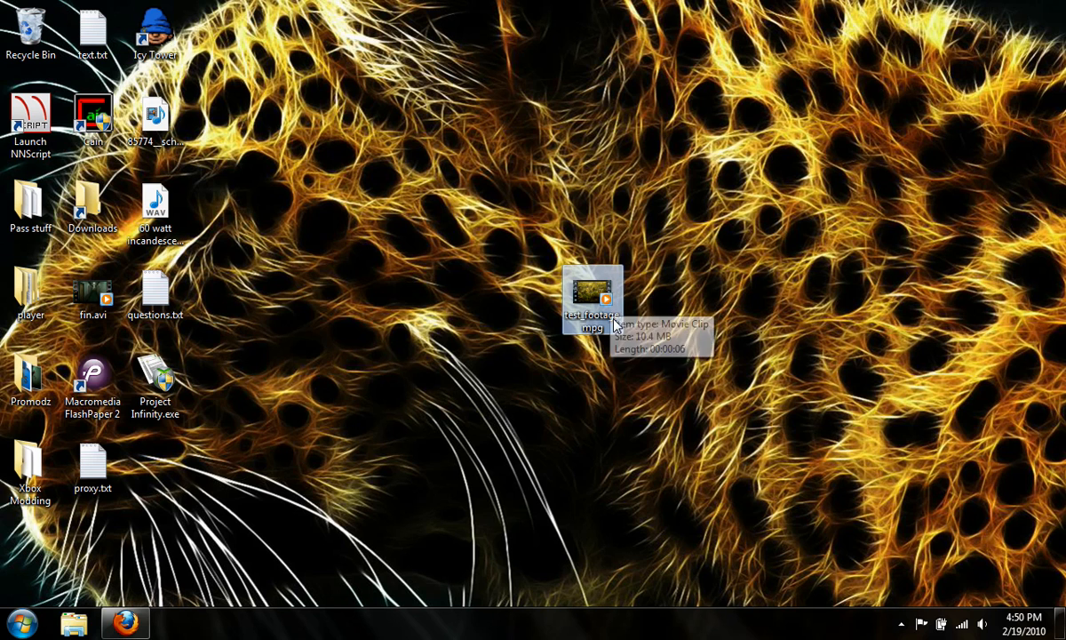
{"action": "mouse_move", "coordinate": [536, 531]}
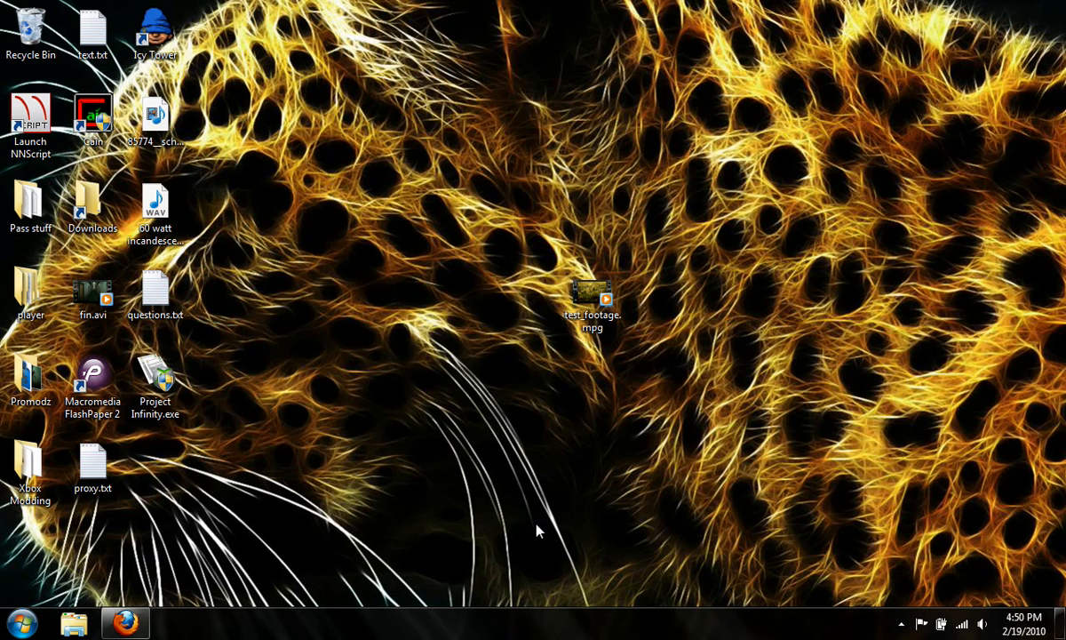
{"action": "mouse_move", "coordinate": [544, 521]}
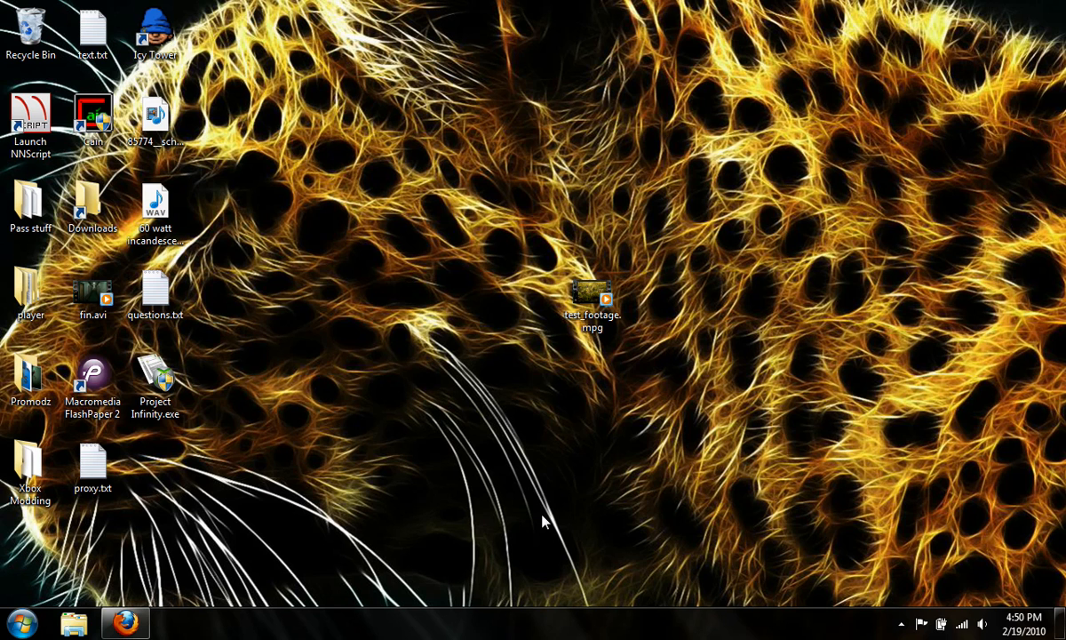
{"action": "mouse_move", "coordinate": [563, 495]}
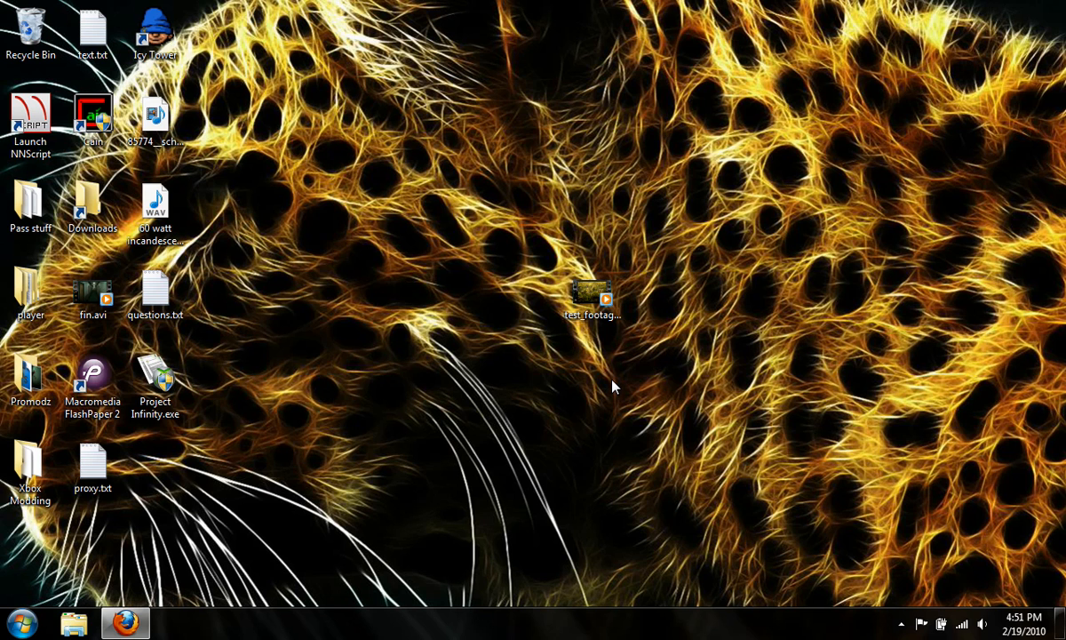
{"action": "mouse_move", "coordinate": [973, 63]}
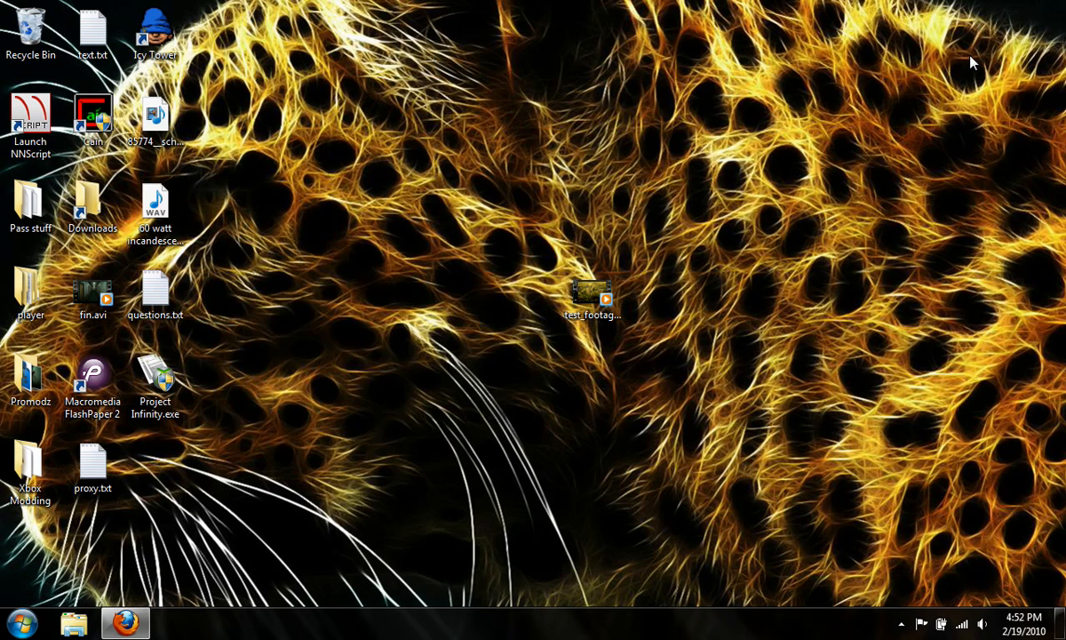
{"action": "mouse_move", "coordinate": [723, 369]}
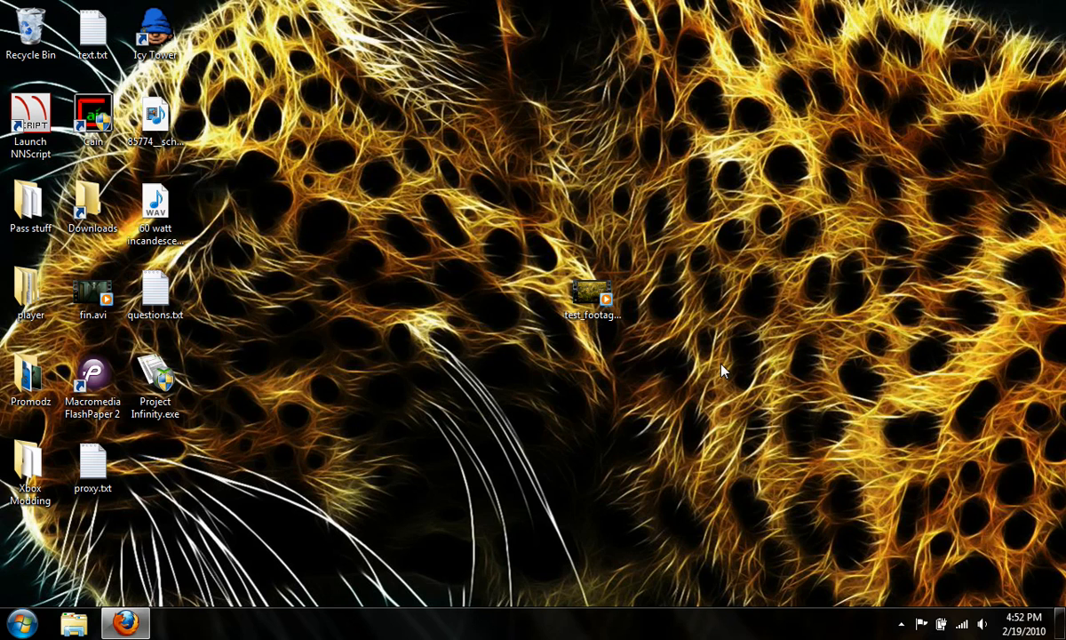
{"action": "mouse_move", "coordinate": [93, 598]}
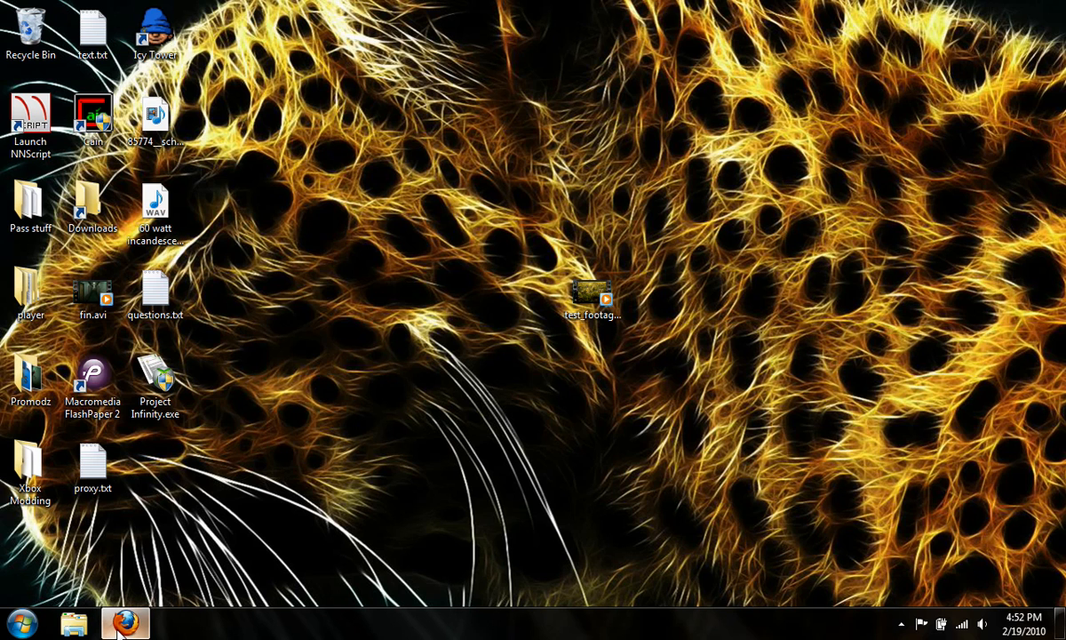
- Bring Firefox to the front and go to YouTube's Upload page
{"action": "left_click", "coordinate": [124, 622]}
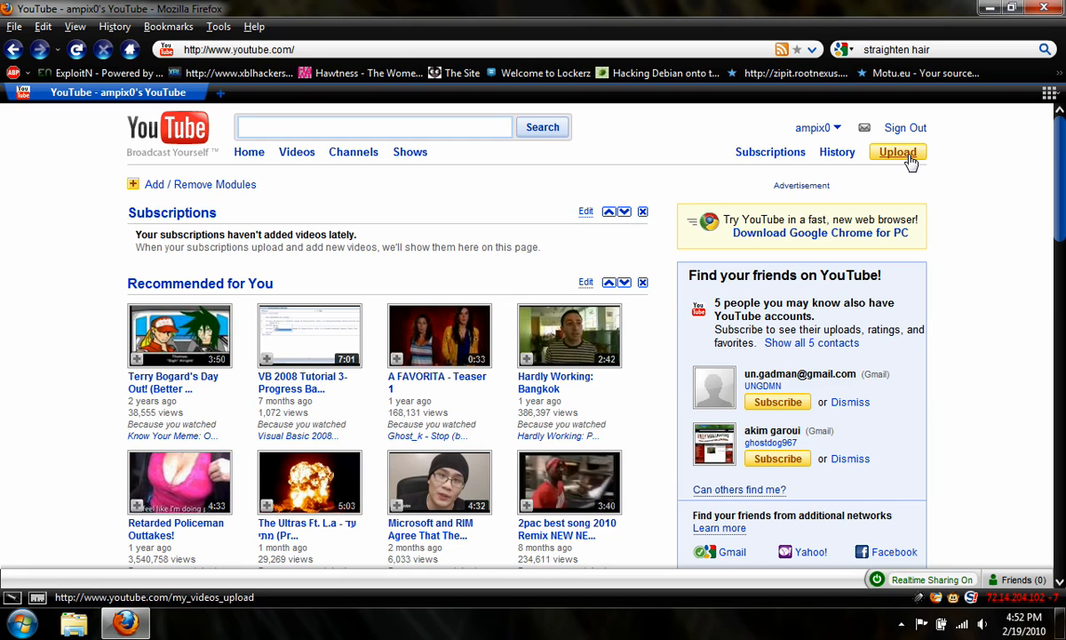
{"action": "left_click", "coordinate": [897, 152]}
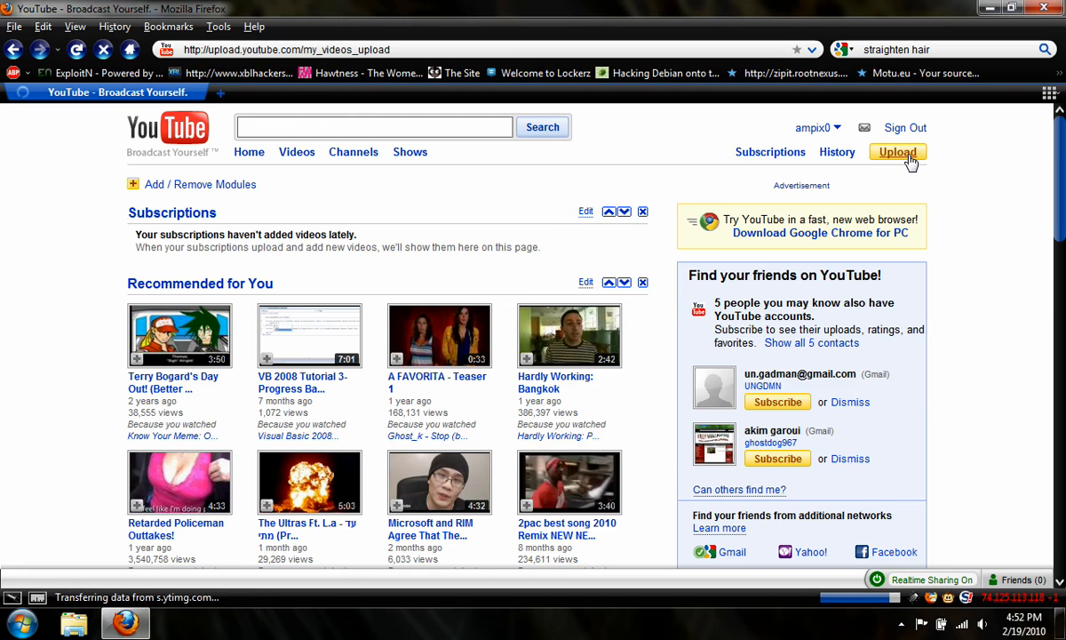
{"action": "left_click", "coordinate": [897, 152]}
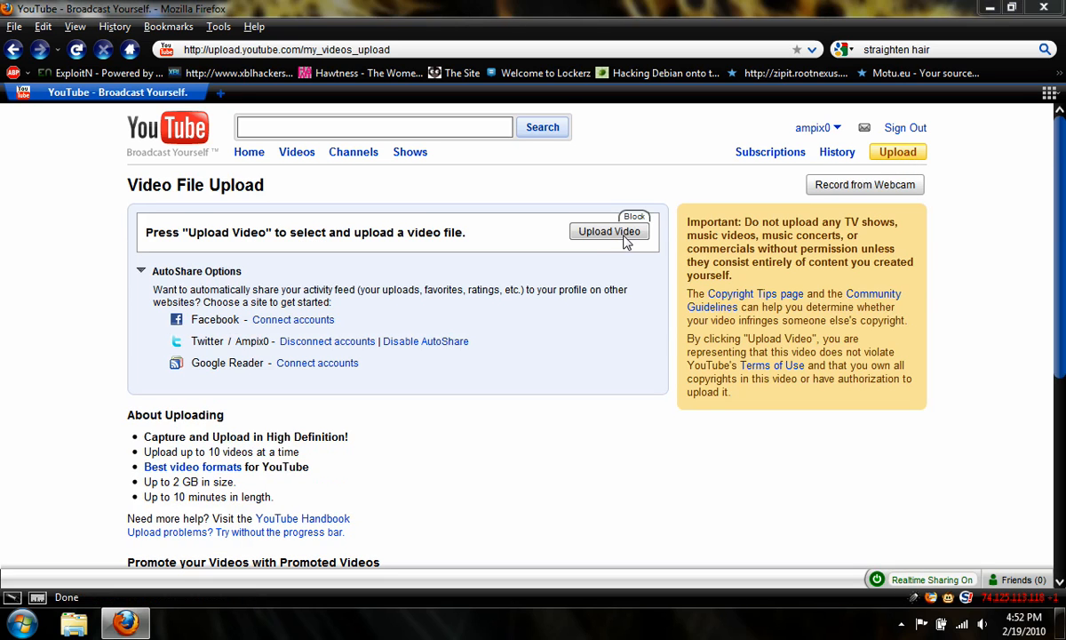
- Choose test_footage.mpg from the Desktop to start the upload
{"action": "left_click", "coordinate": [609, 231]}
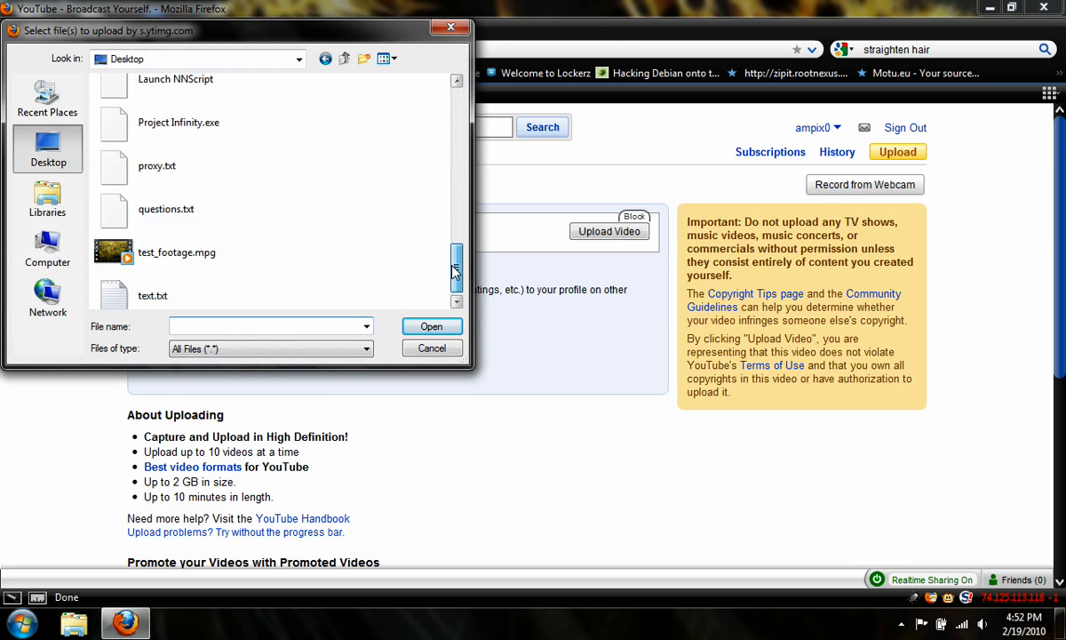
{"action": "left_click", "coordinate": [177, 252]}
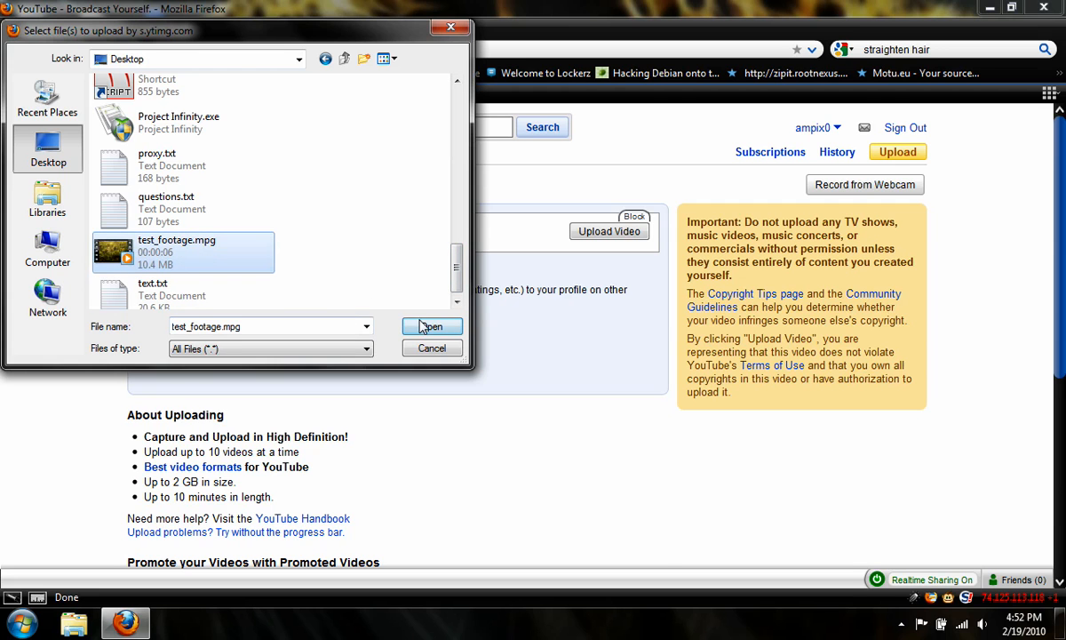
{"action": "left_click", "coordinate": [431, 326]}
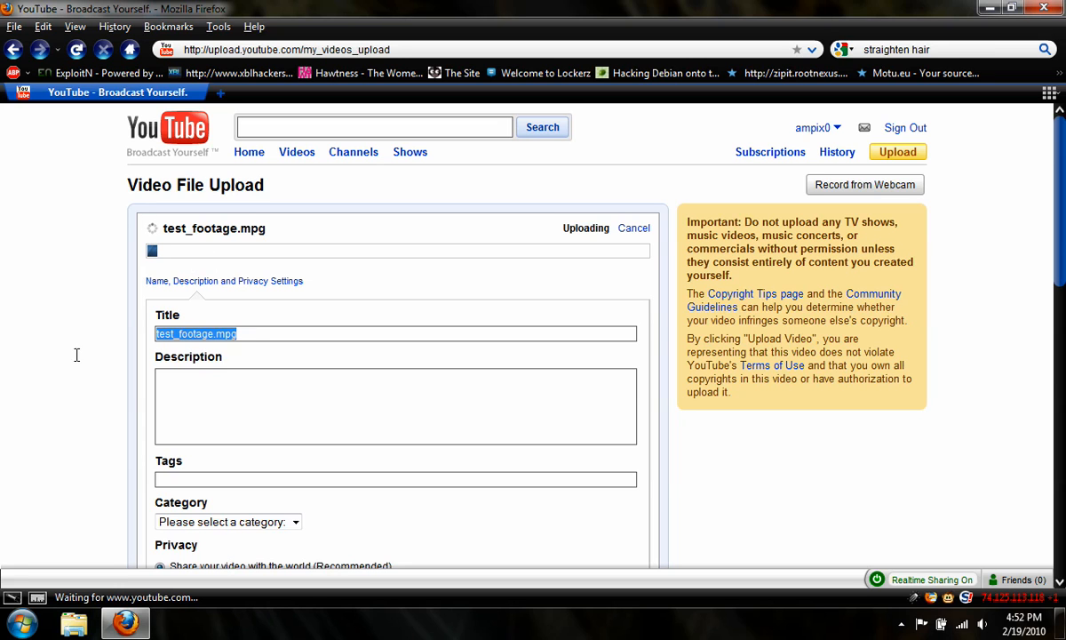
- Enter title 'Test Footage', description 'This is a test', and tags 'test video under water ocean beach'
{"action": "type", "text": "Test"}
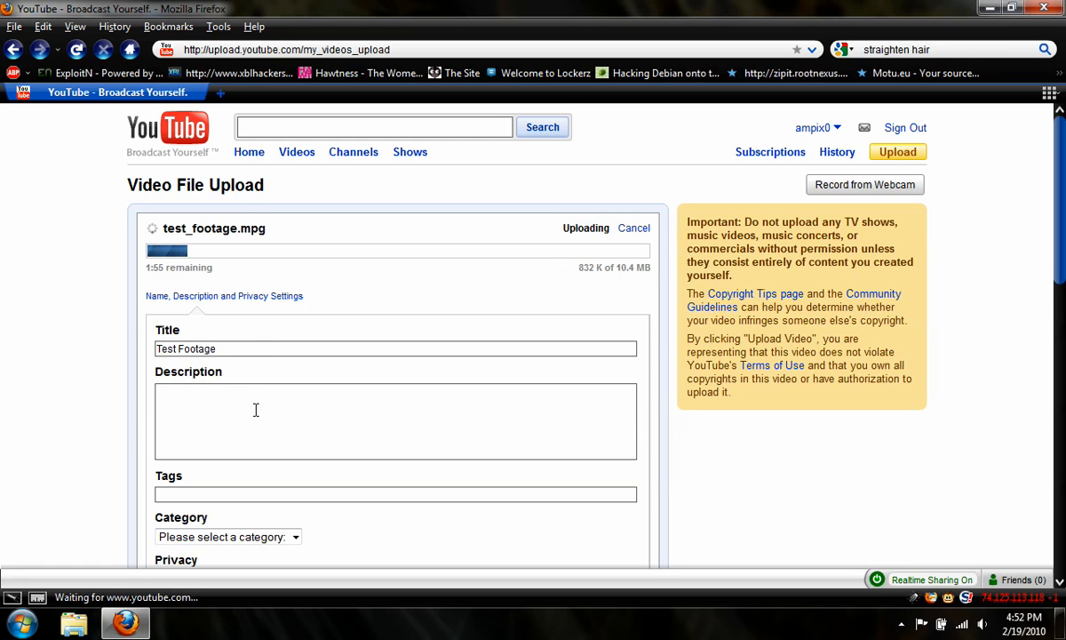
{"action": "type", "text": "This is a test"}
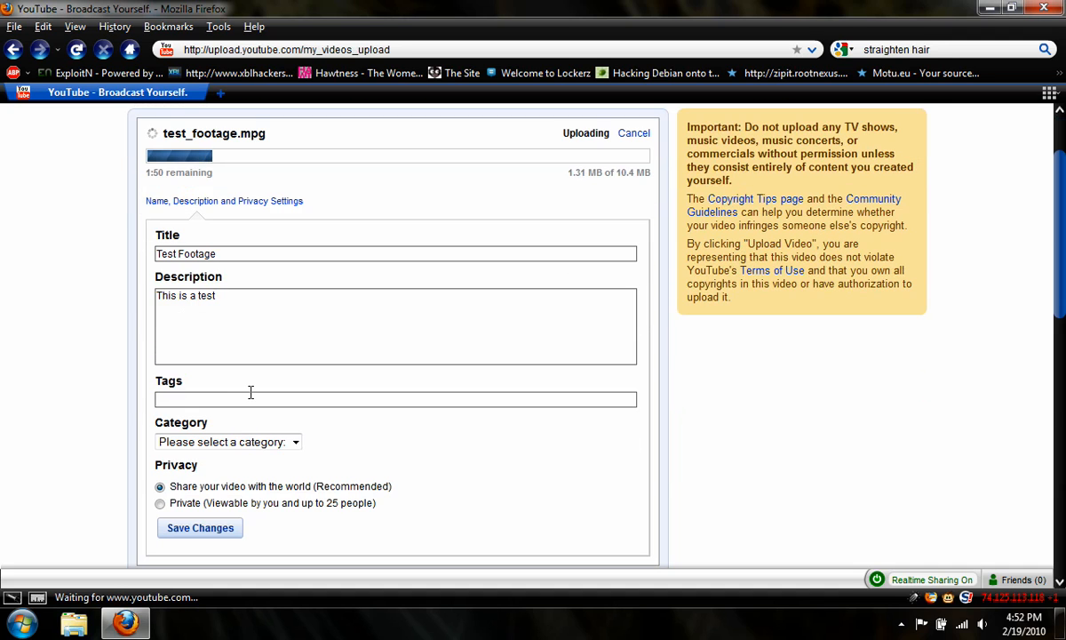
{"action": "left_click", "coordinate": [395, 398]}
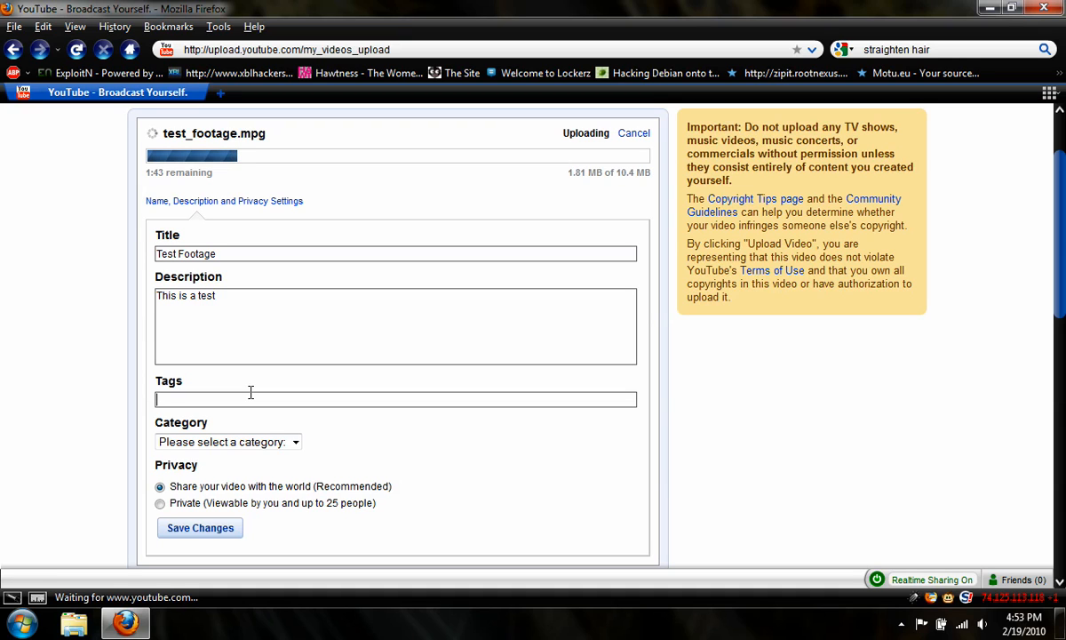
{"action": "type", "text": "test video"}
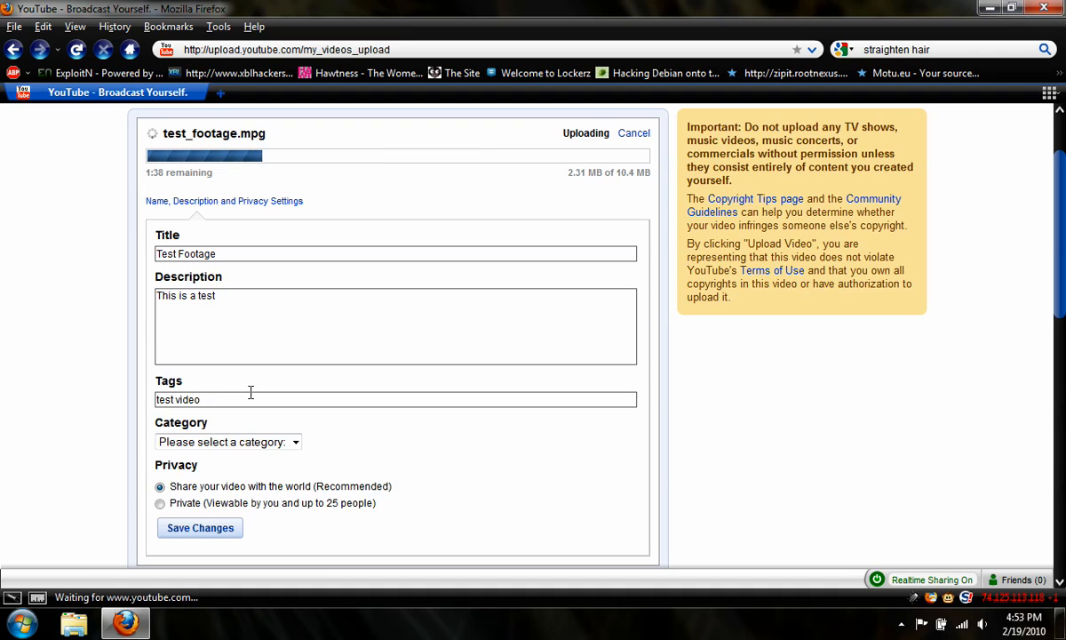
{"action": "type", "text": "under water o"}
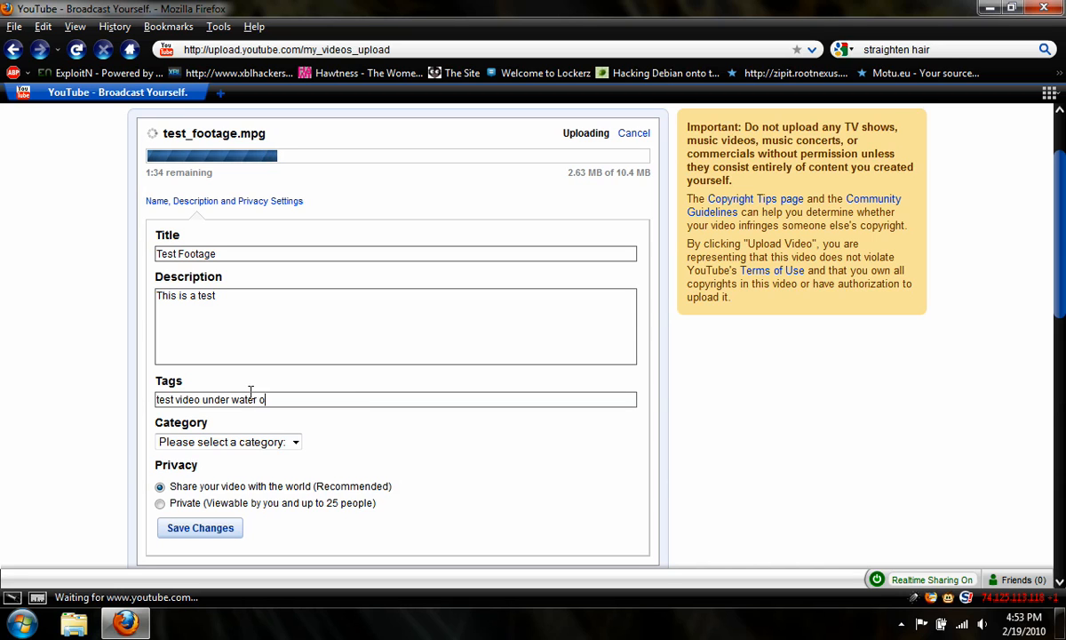
{"action": "type", "text": "cean"}
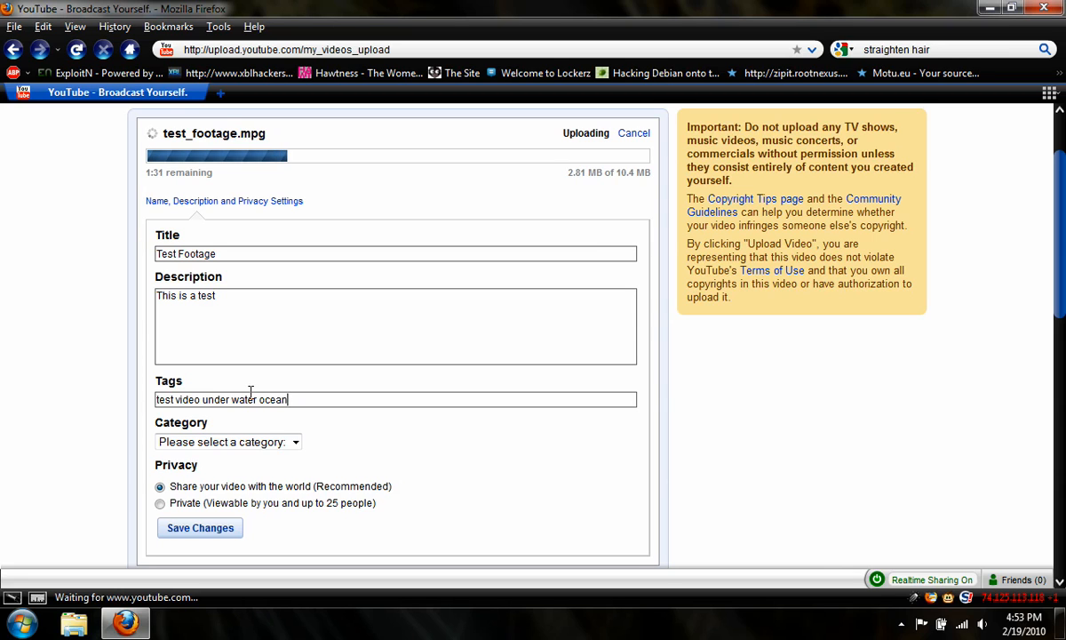
{"action": "type", "text": "beach"}
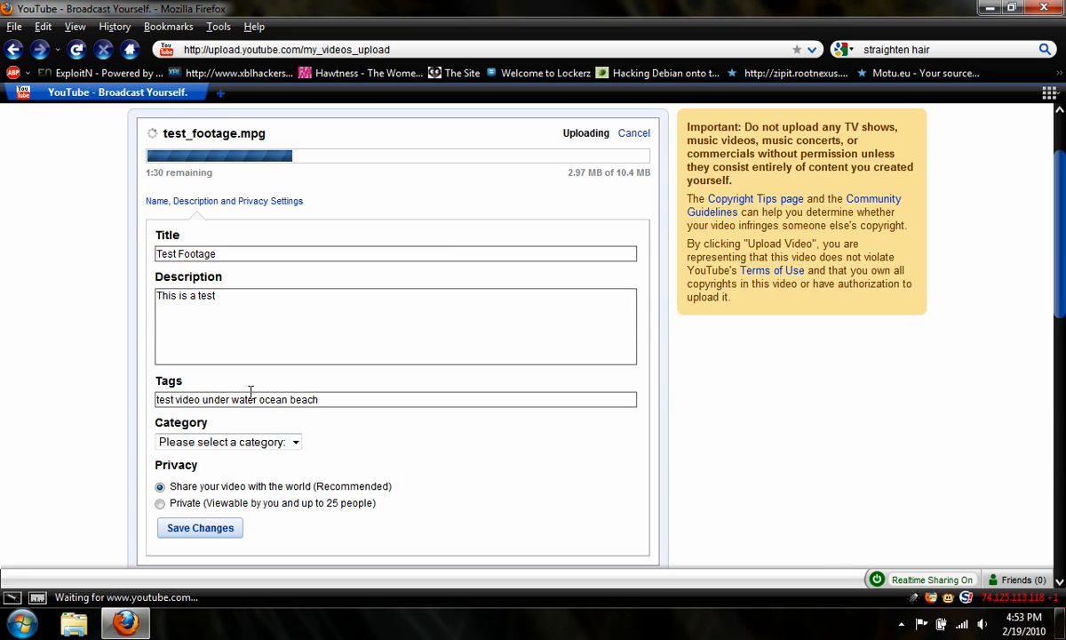
- Set category to Entertainment and privacy to Private, then save the changes
{"action": "left_click", "coordinate": [227, 442]}
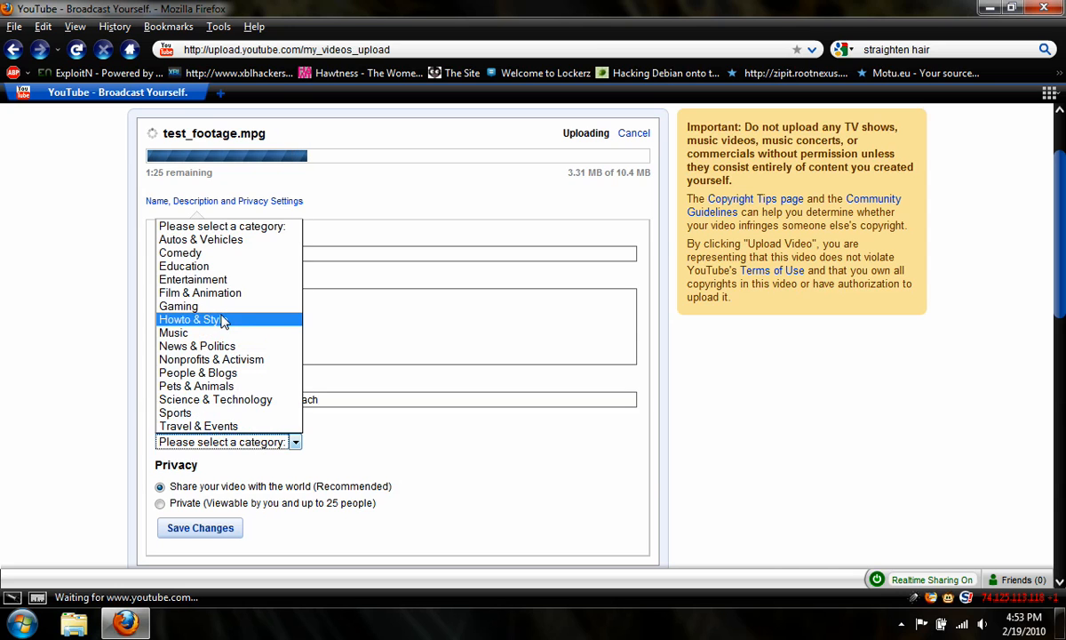
{"action": "mouse_move", "coordinate": [197, 346]}
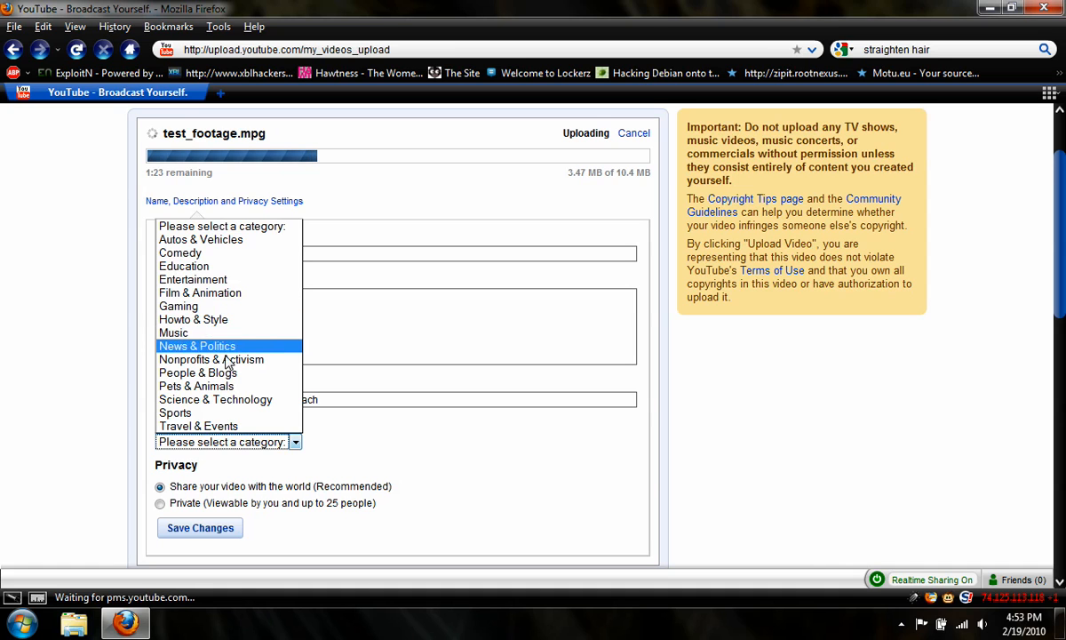
{"action": "left_click", "coordinate": [193, 279]}
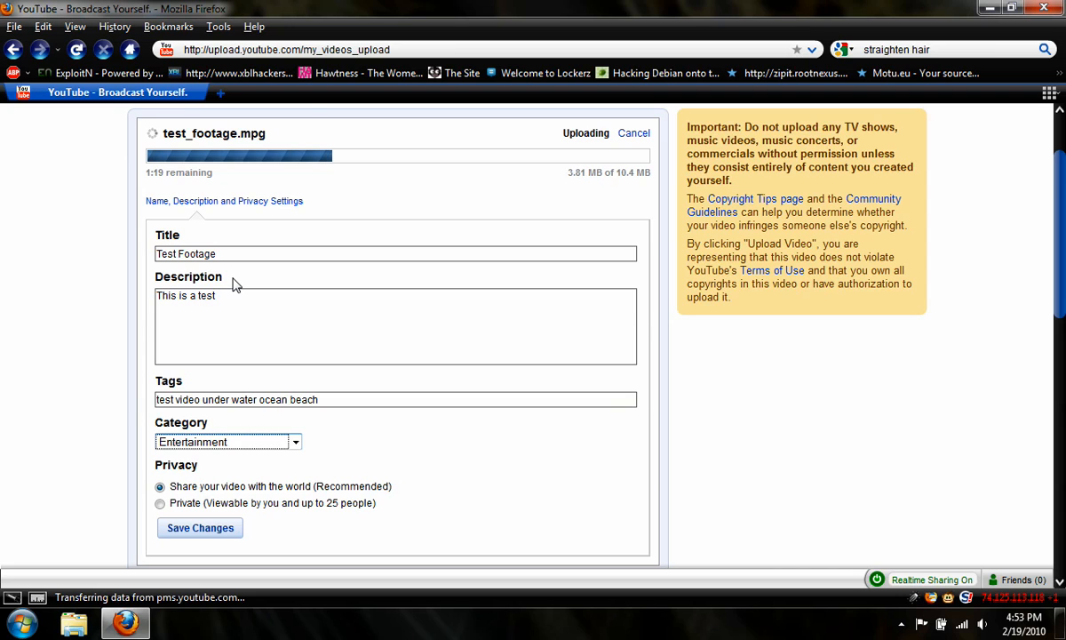
{"action": "scroll", "scroll_direction": "down", "scroll_amount": 3}
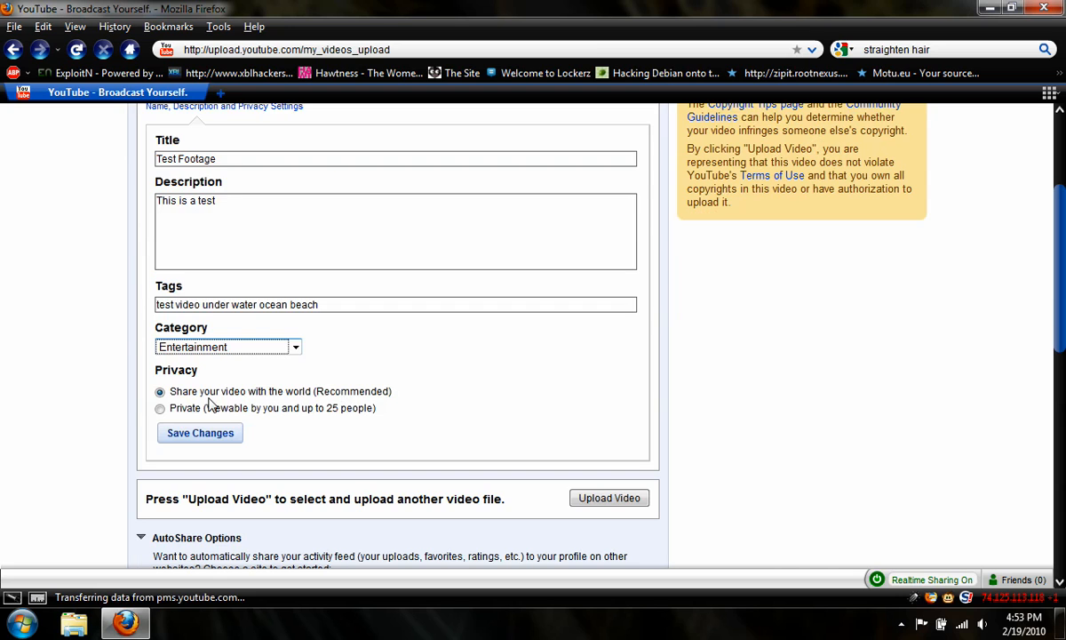
{"action": "mouse_move", "coordinate": [444, 416]}
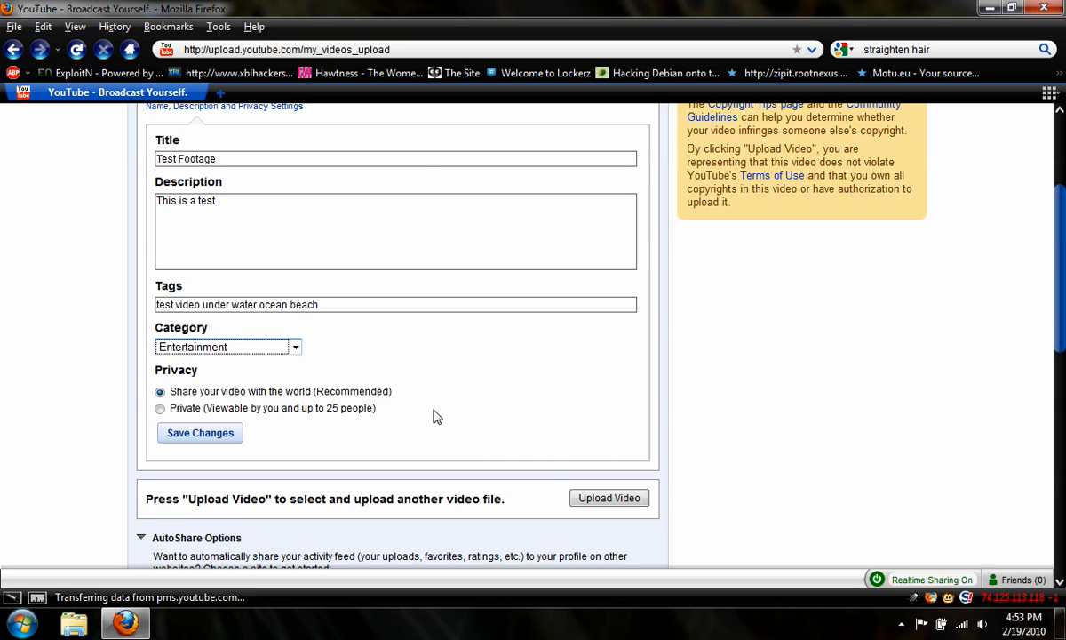
{"action": "mouse_move", "coordinate": [298, 425]}
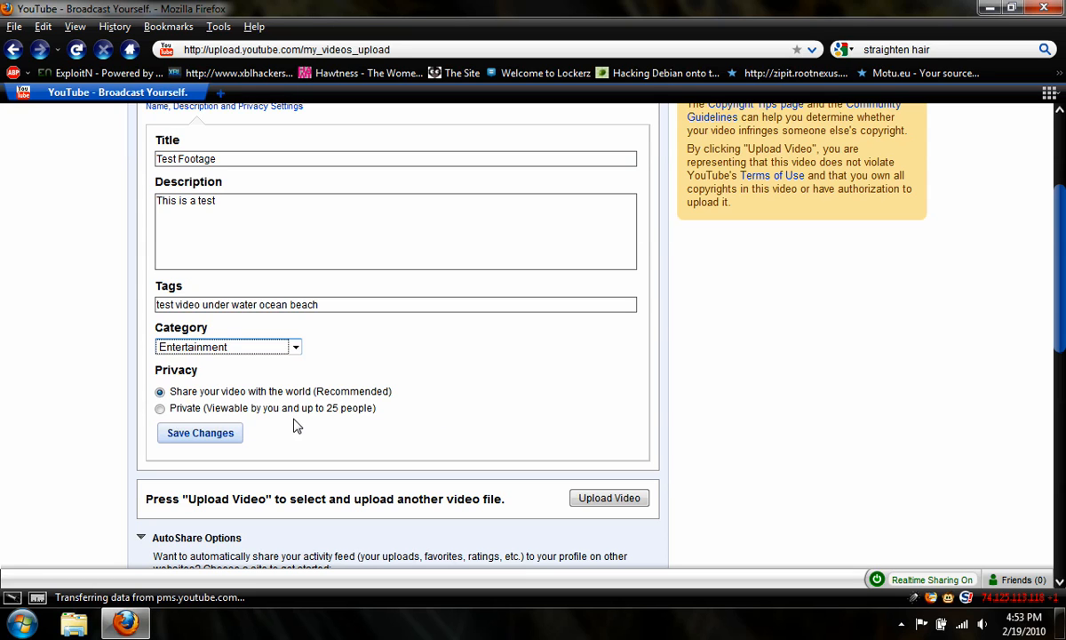
{"action": "scroll", "scroll_direction": "down", "scroll_amount": 3}
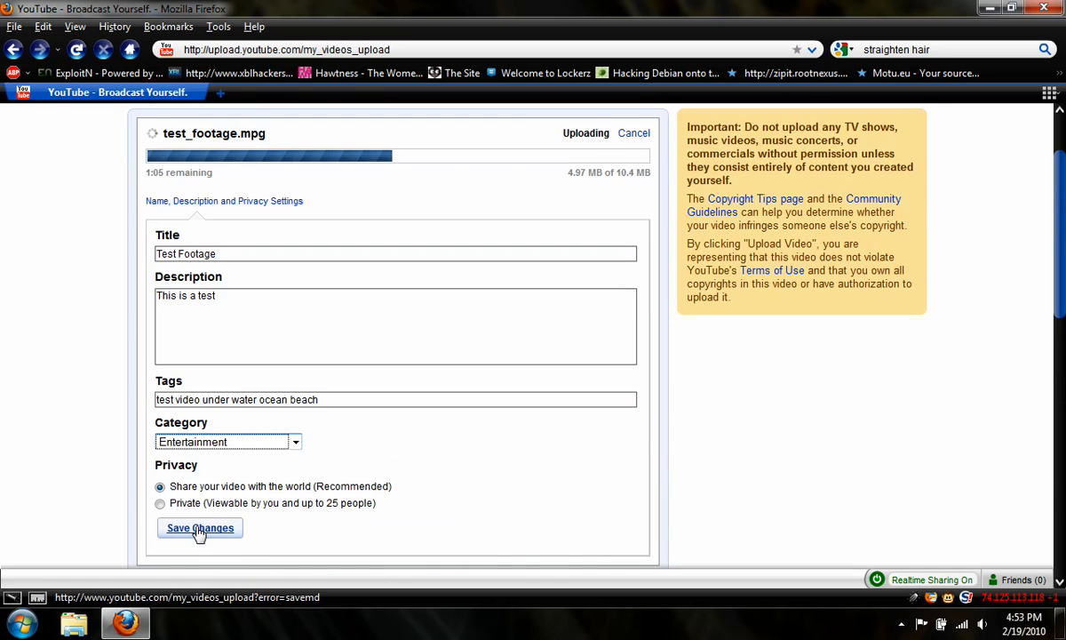
{"action": "left_click", "coordinate": [159, 502]}
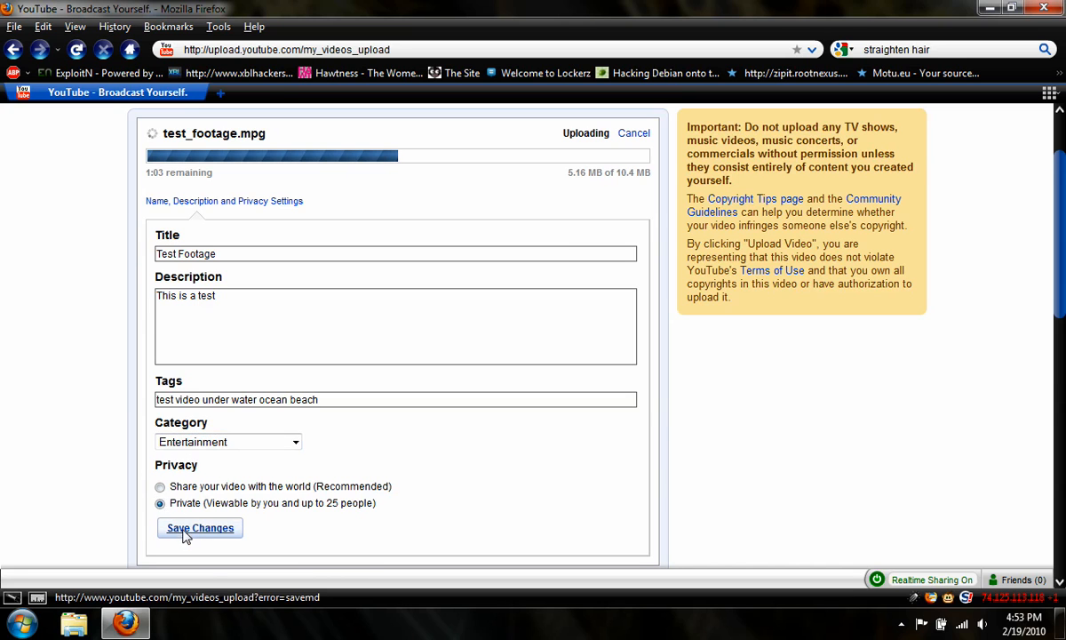
{"action": "left_click", "coordinate": [200, 527]}
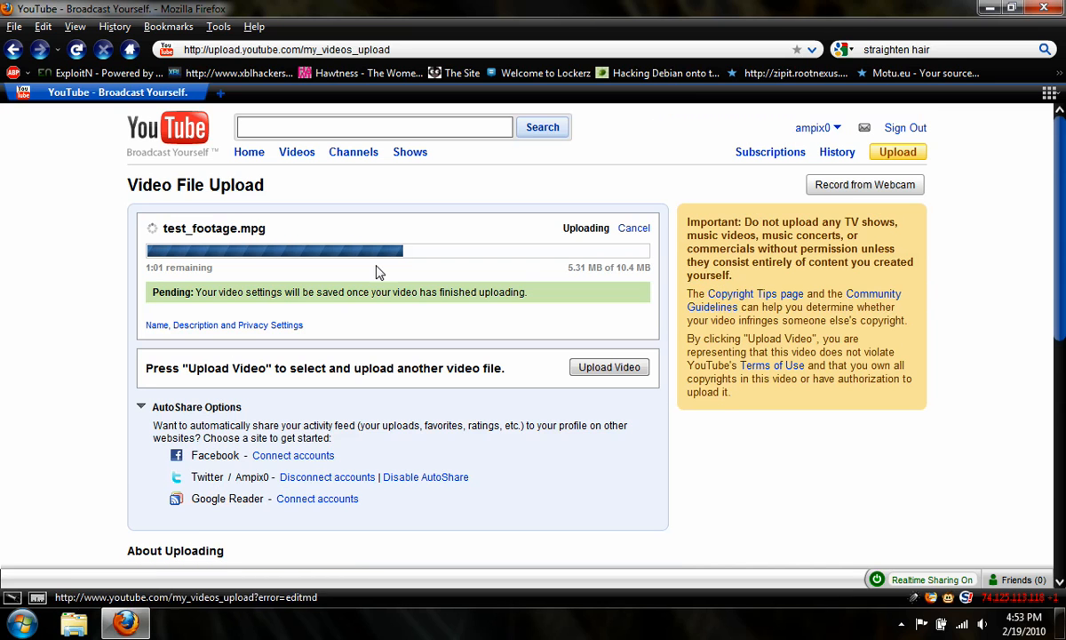
{"action": "mouse_move", "coordinate": [417, 287]}
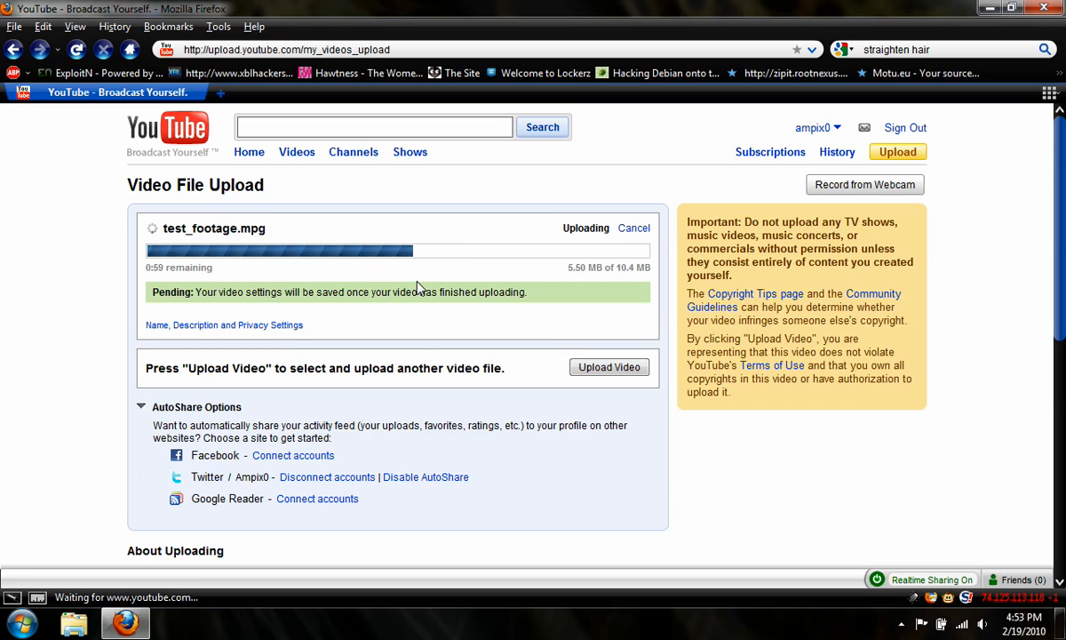